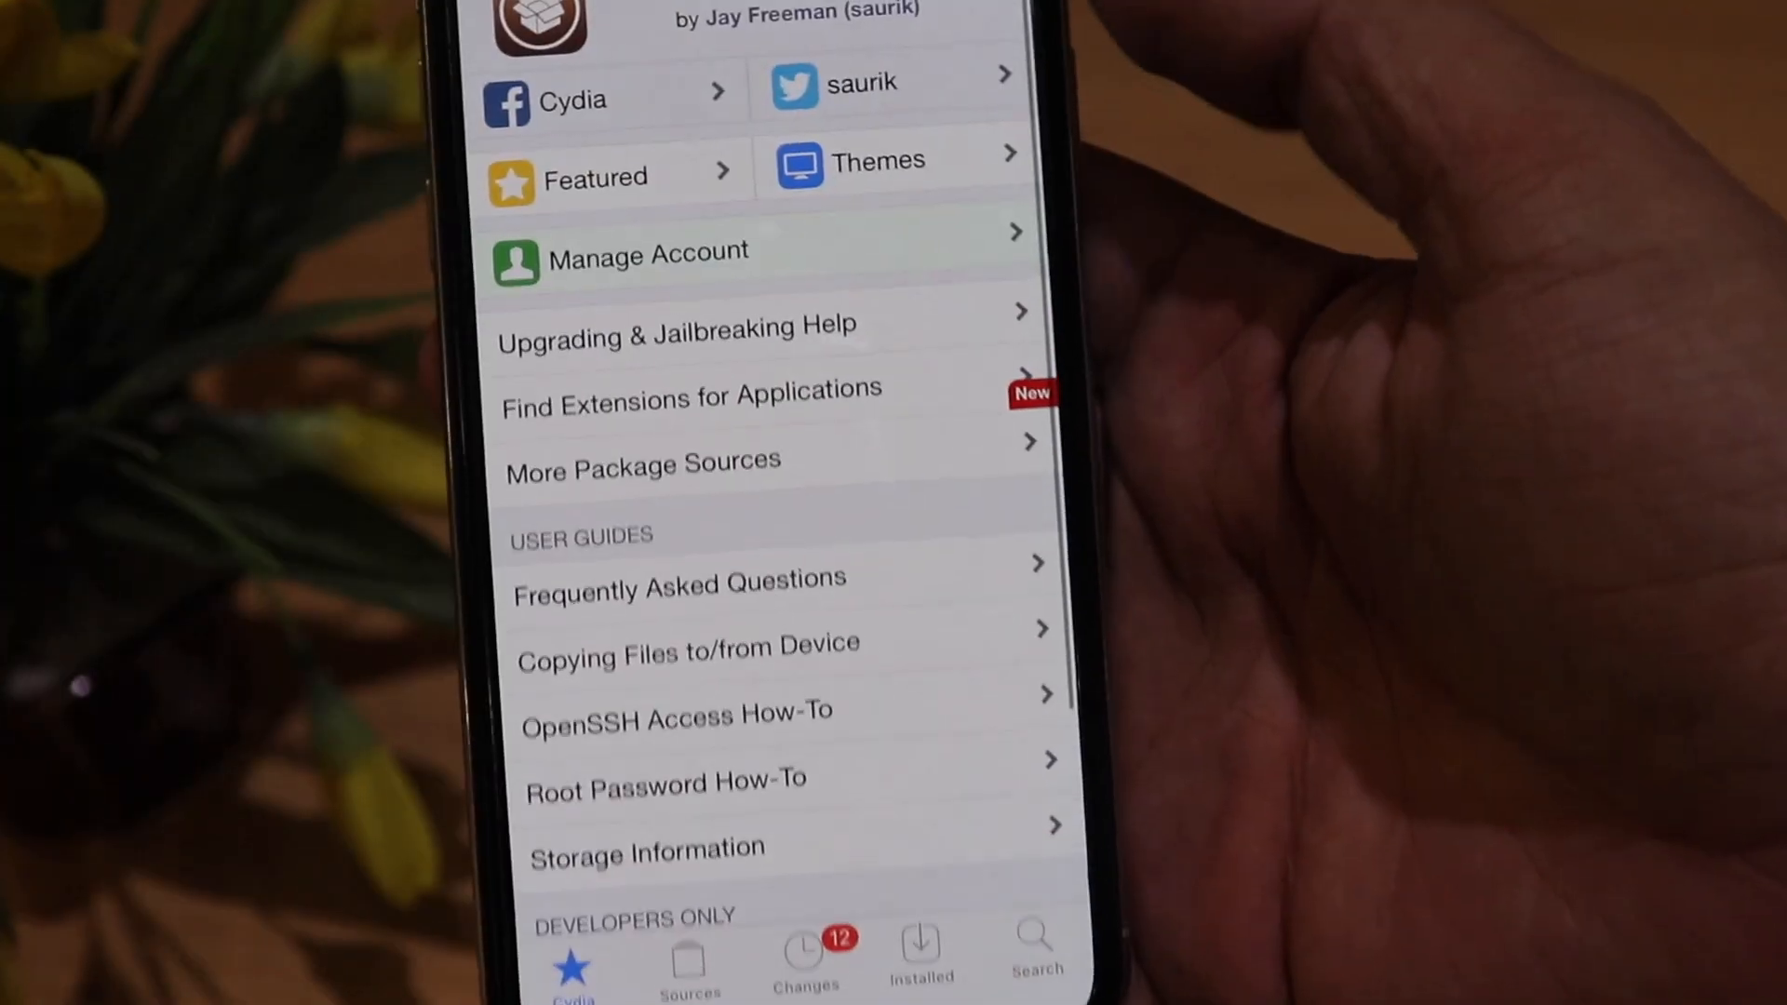
- Open Cydia's Search tab, leaving the package search page empty with no query
click(1031, 946)
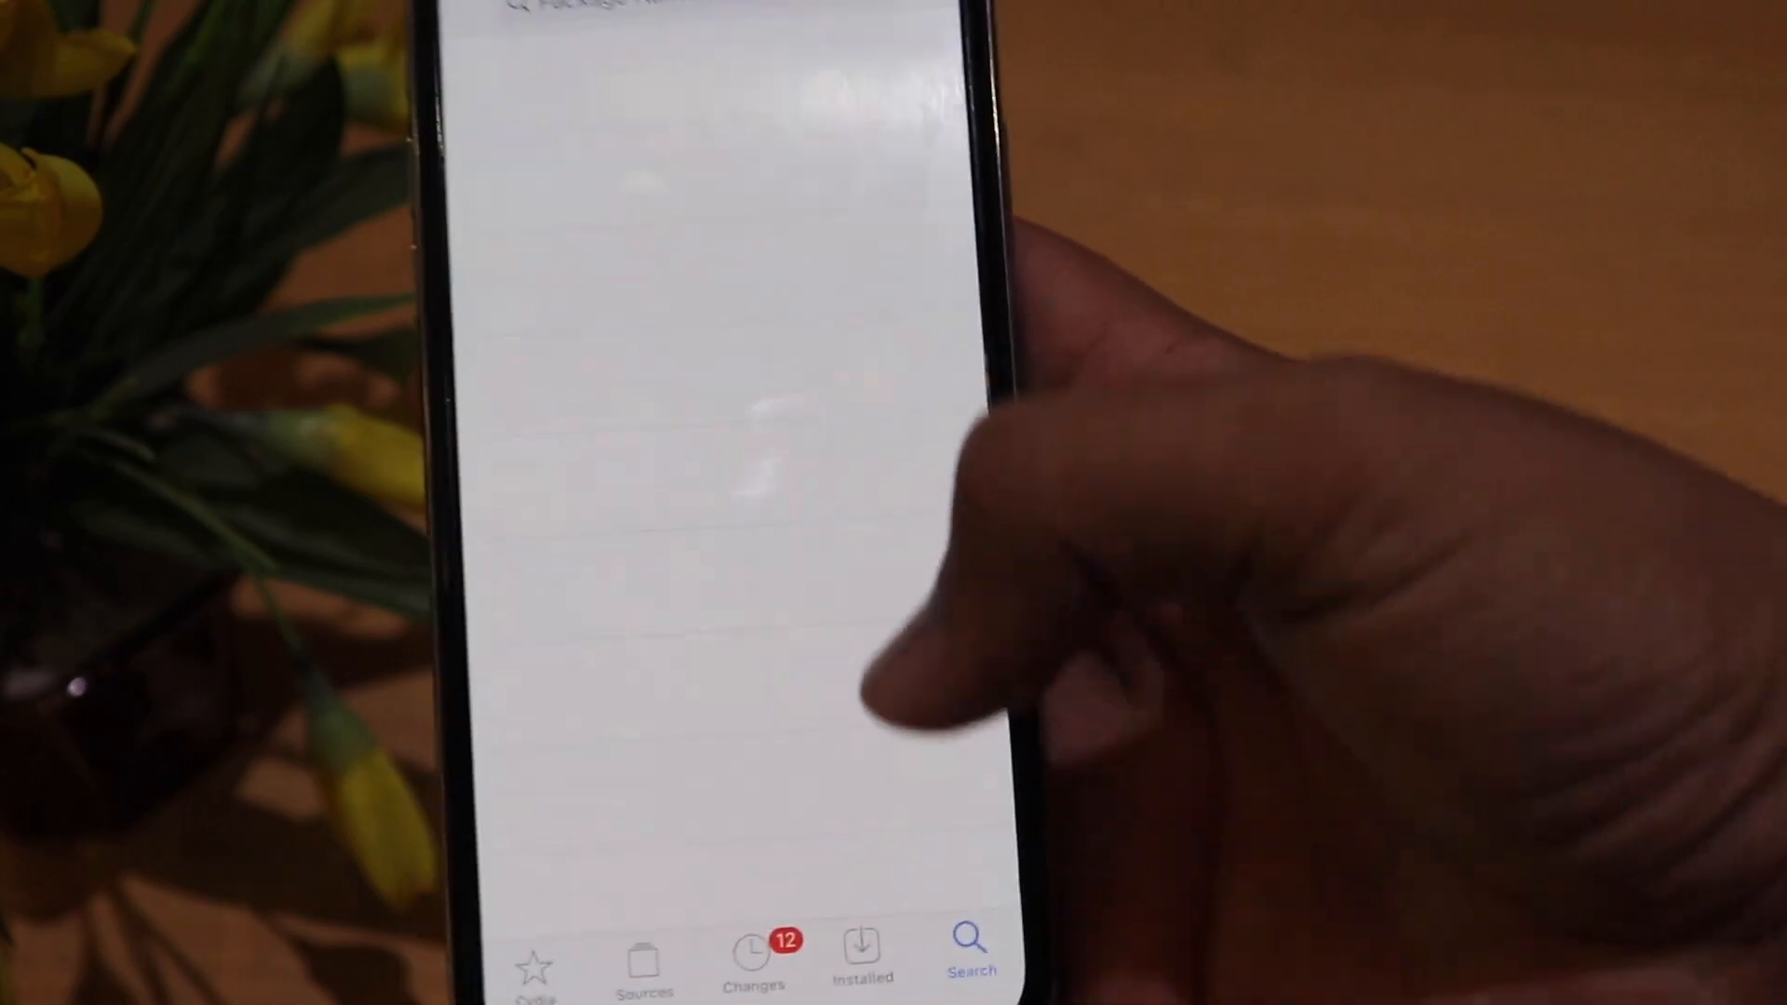